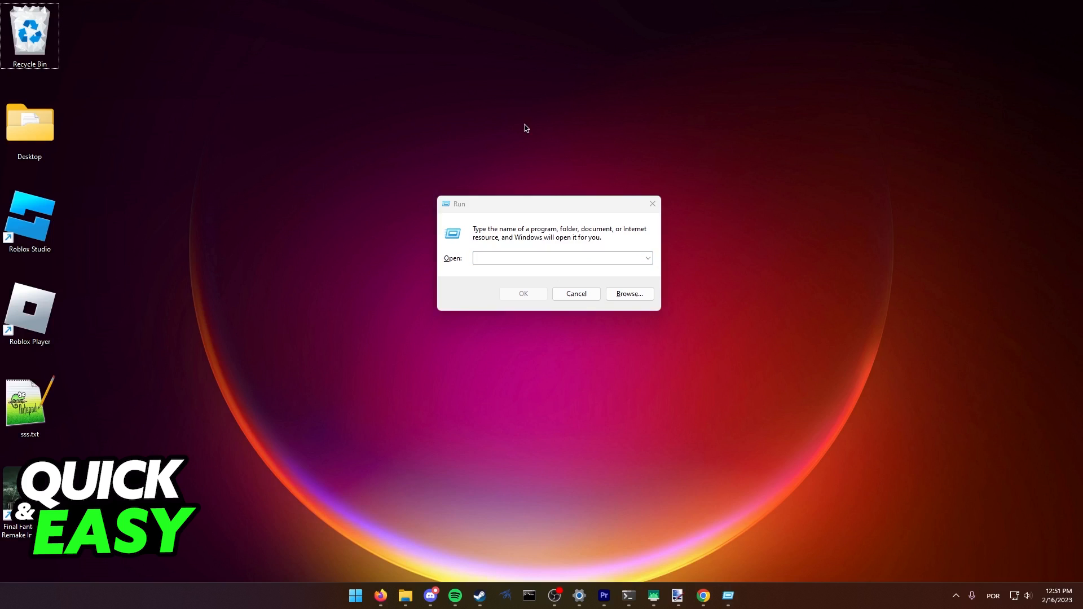
mouse_move(325, 601)
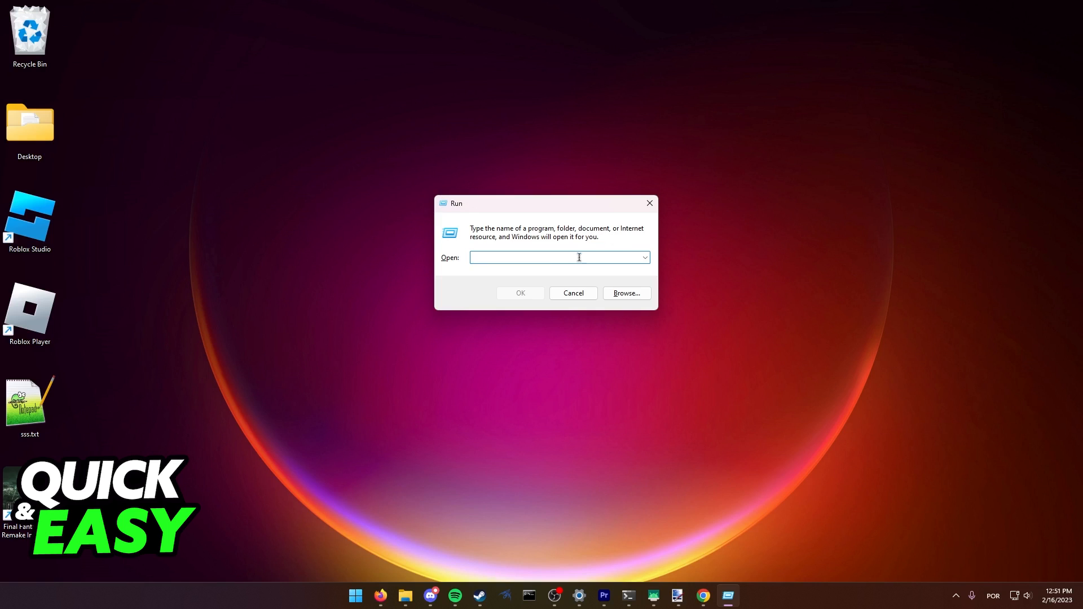
- Enter %appdata% as the location in the Run dialog's Open box
text(%)
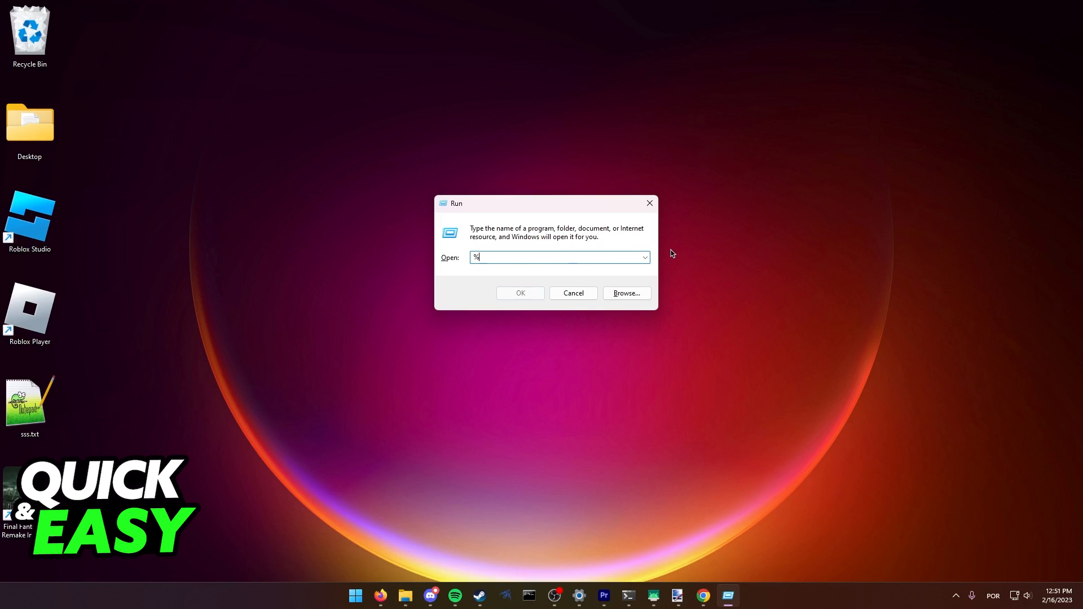
text(appdata%)
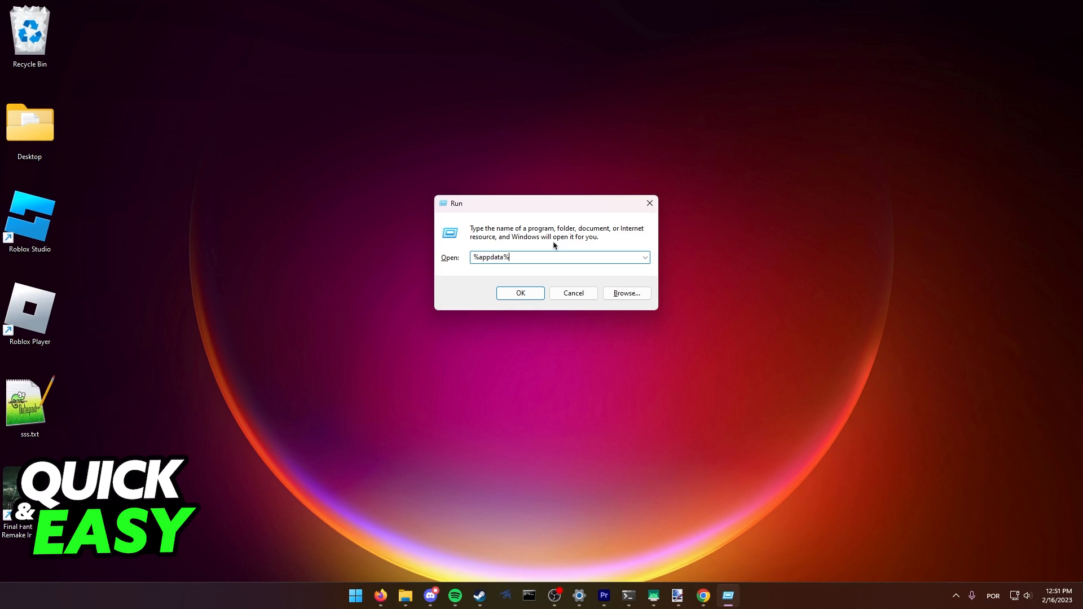
- Go from AppData Roaming into .minecraft, then into its saves folder
click(519, 292)
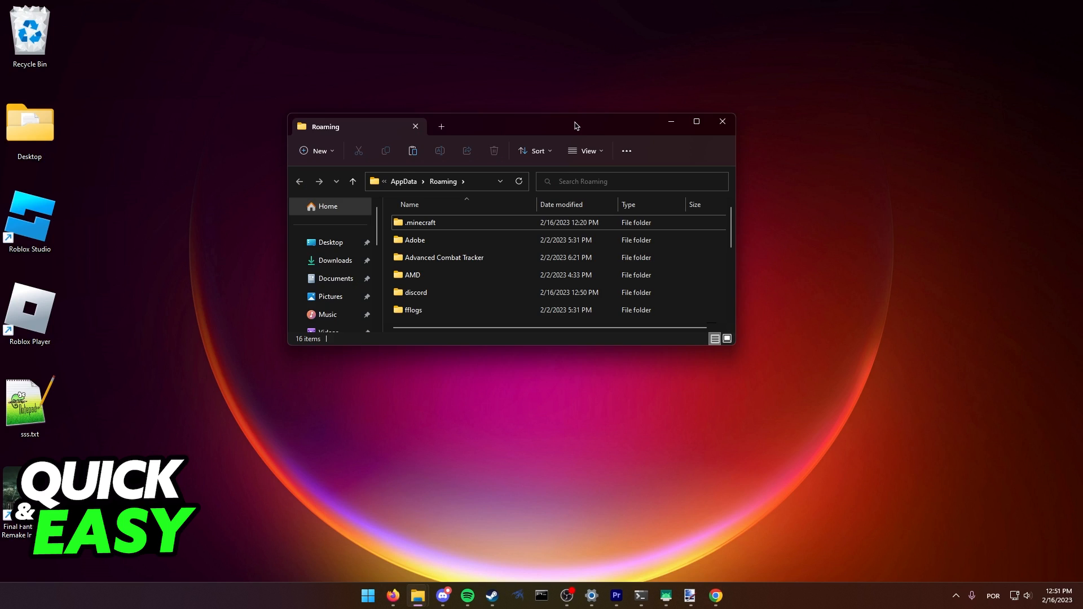
mouse_move(493, 104)
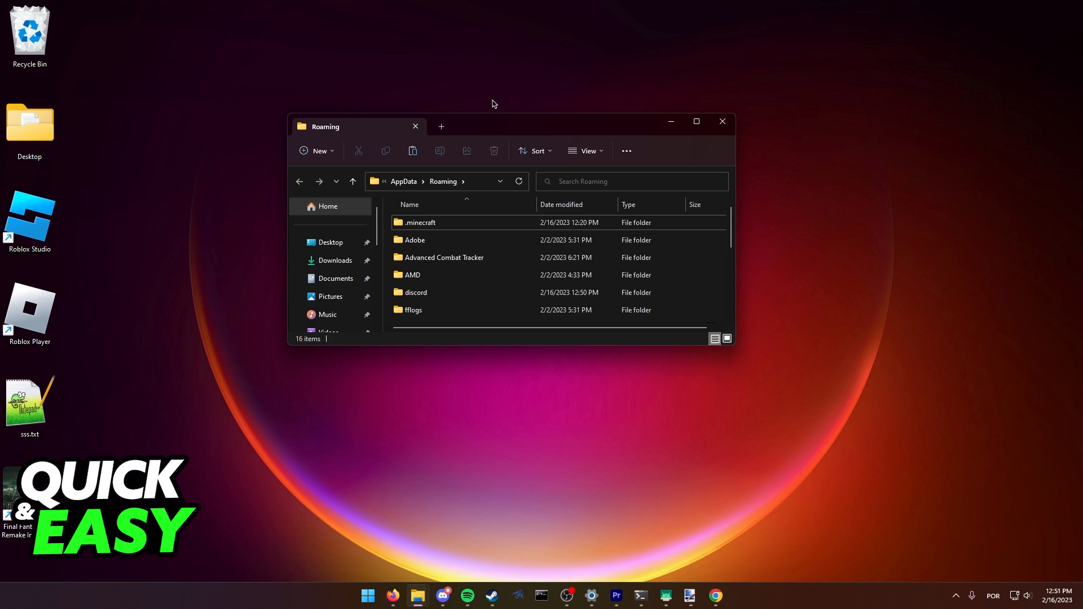
mouse_move(517, 125)
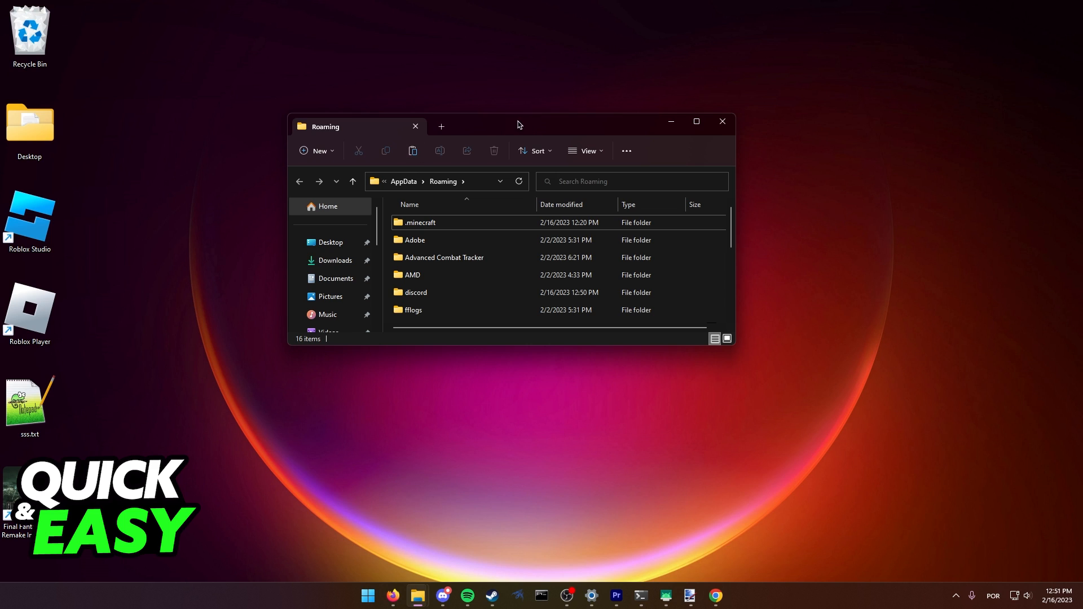
double_click(420, 223)
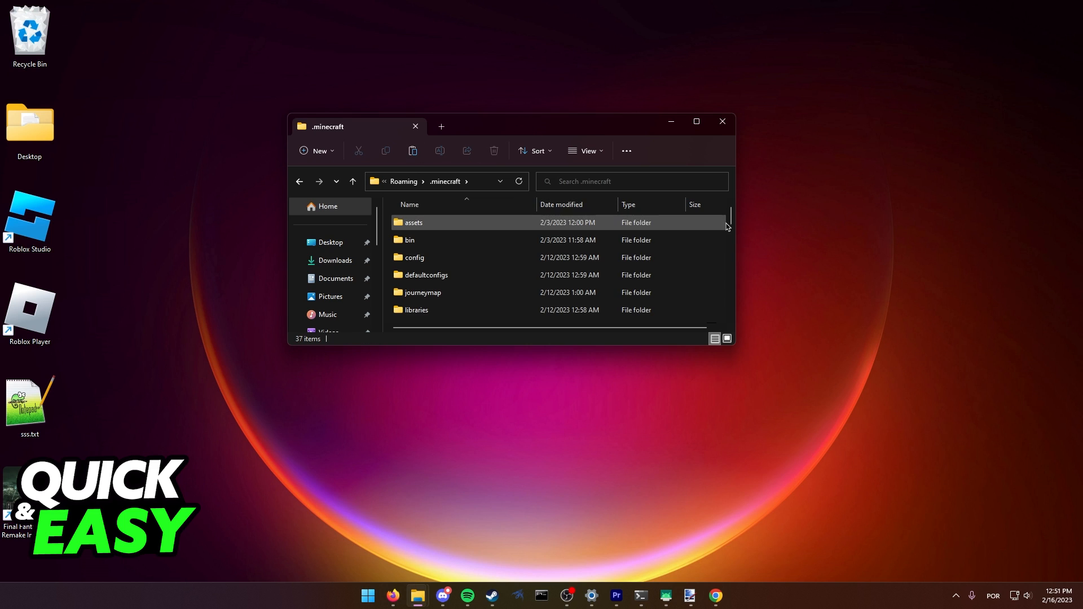
scroll(down, 3)
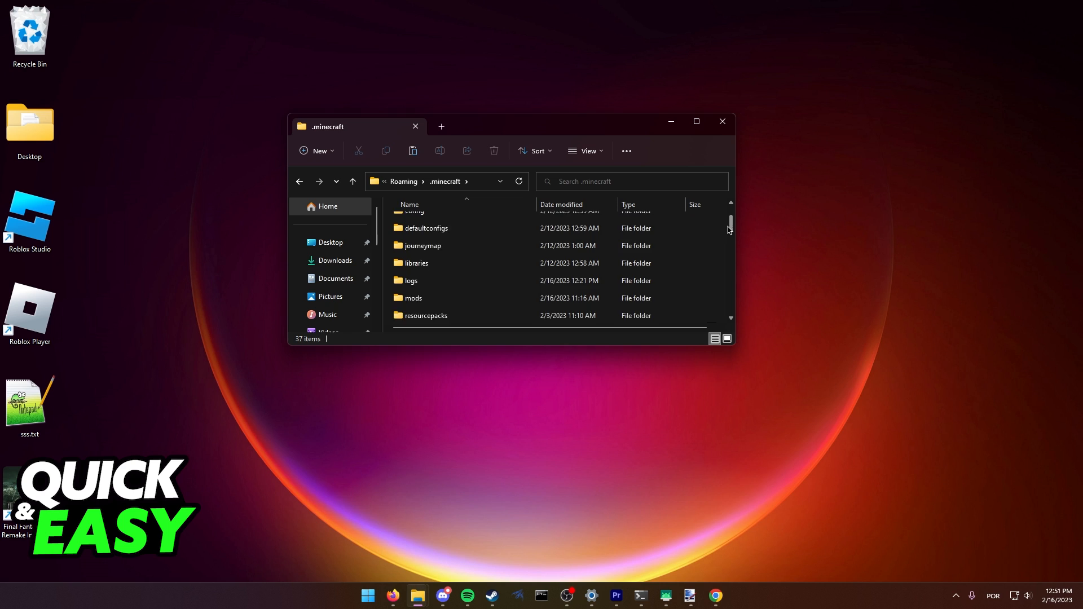
scroll(down, 3)
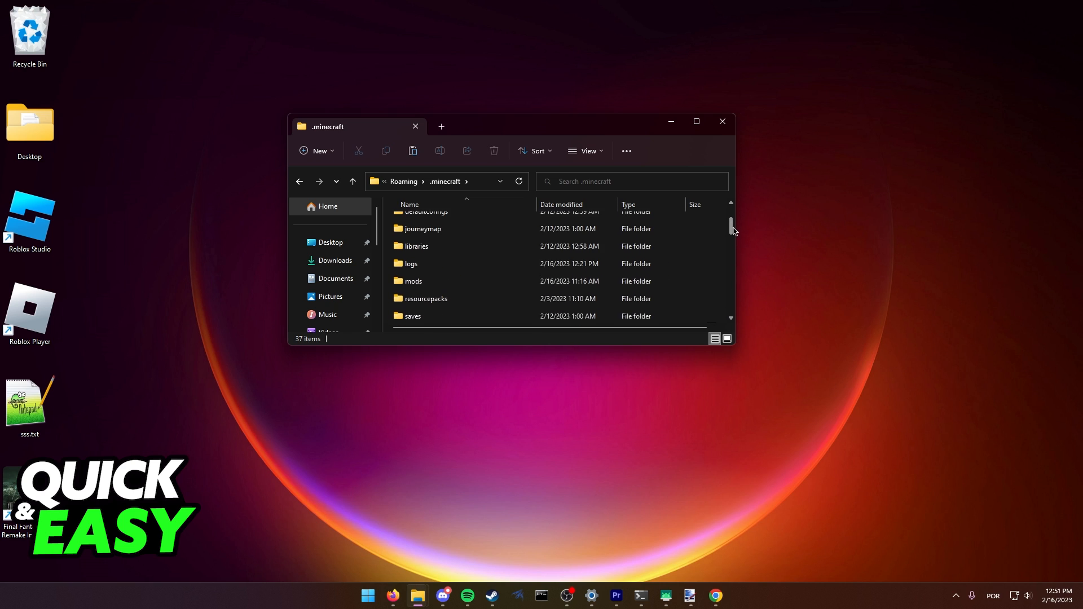
scroll(down, 3)
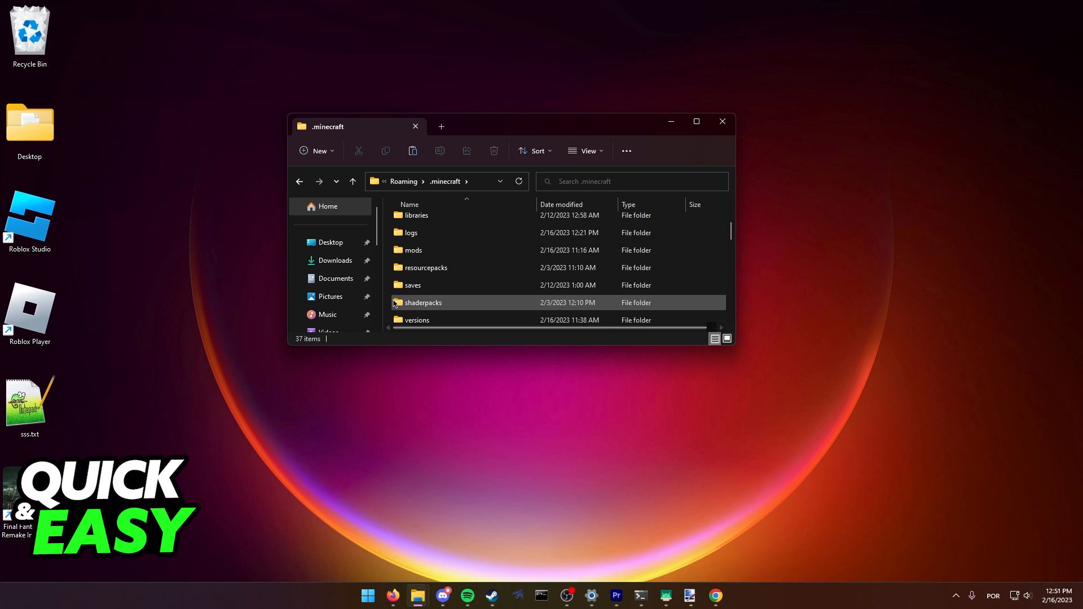
click(413, 284)
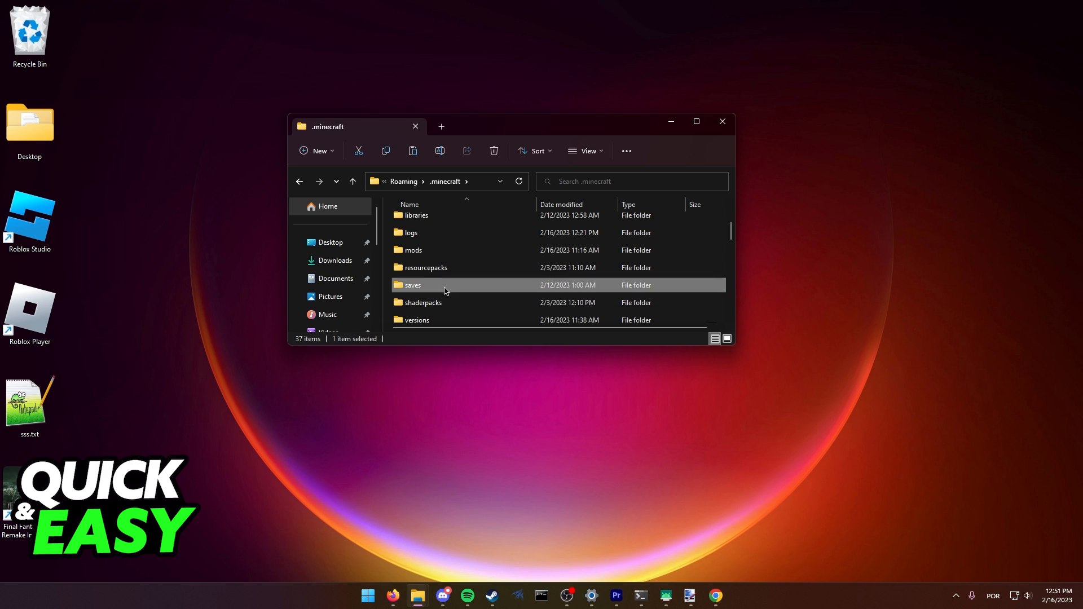
double_click(412, 285)
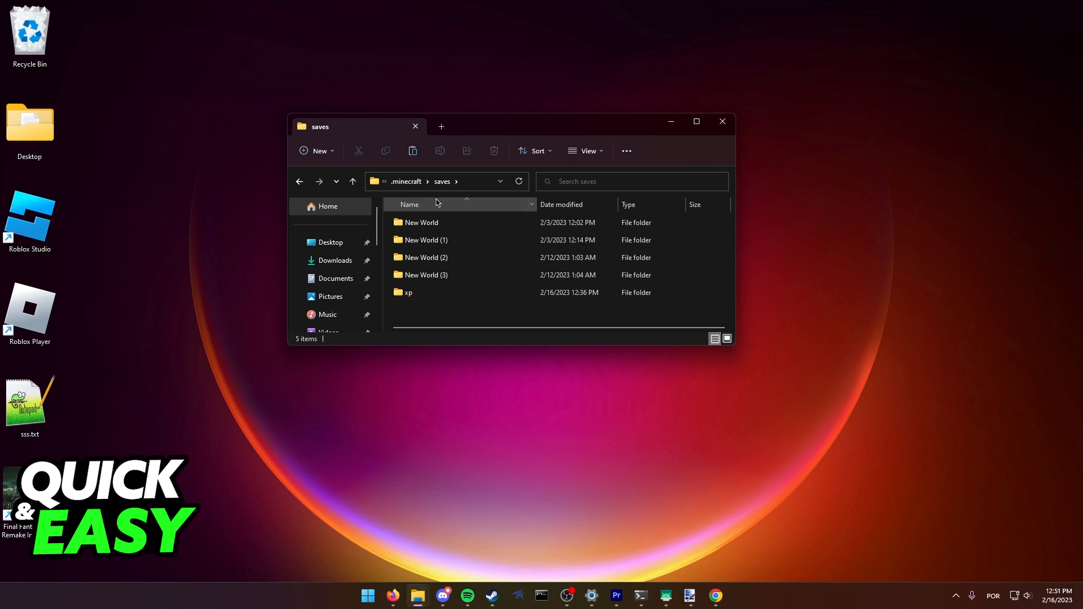
- Look at the New World folder's full action menu, then go back to .minecraft
click(425, 275)
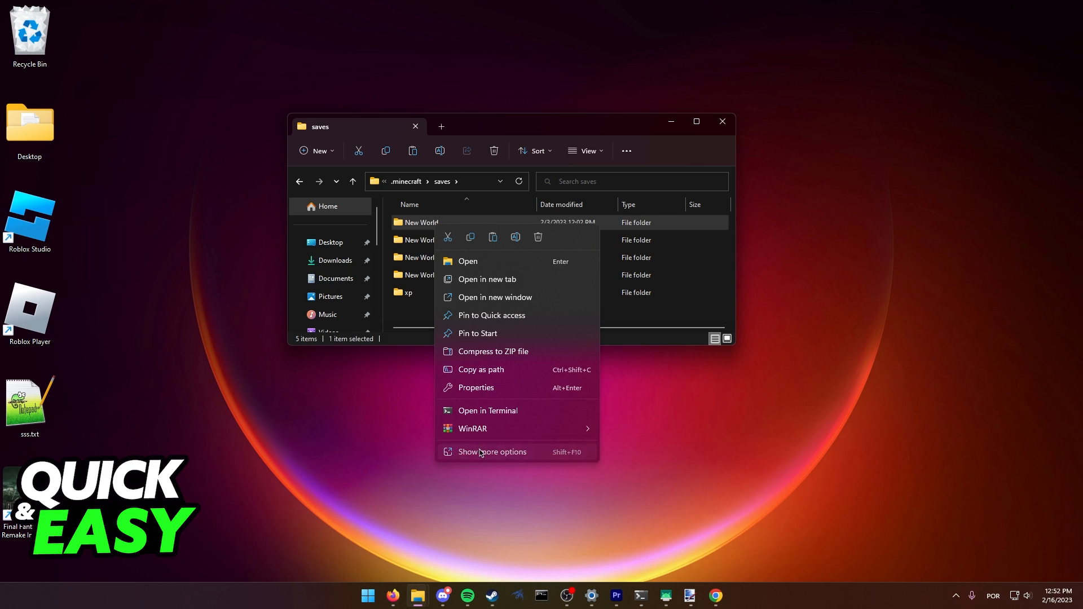
click(492, 452)
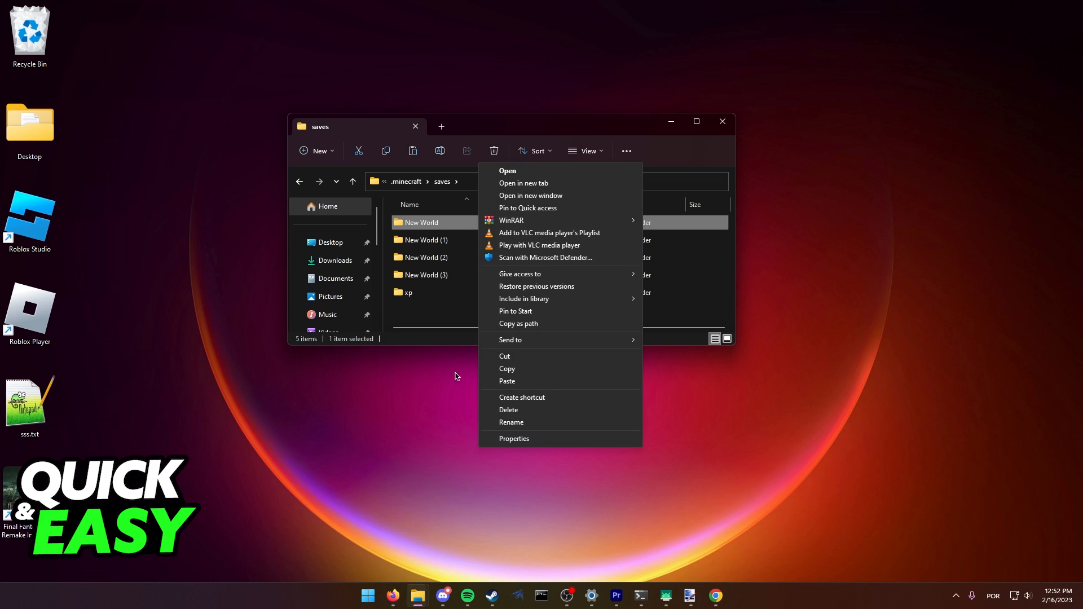
mouse_move(511, 339)
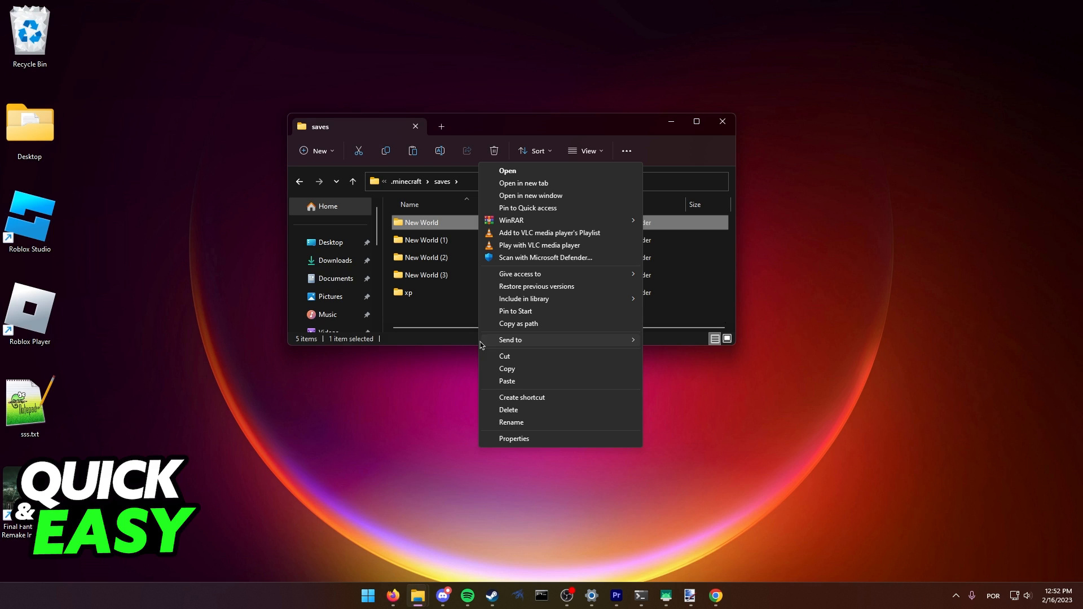
click(455, 363)
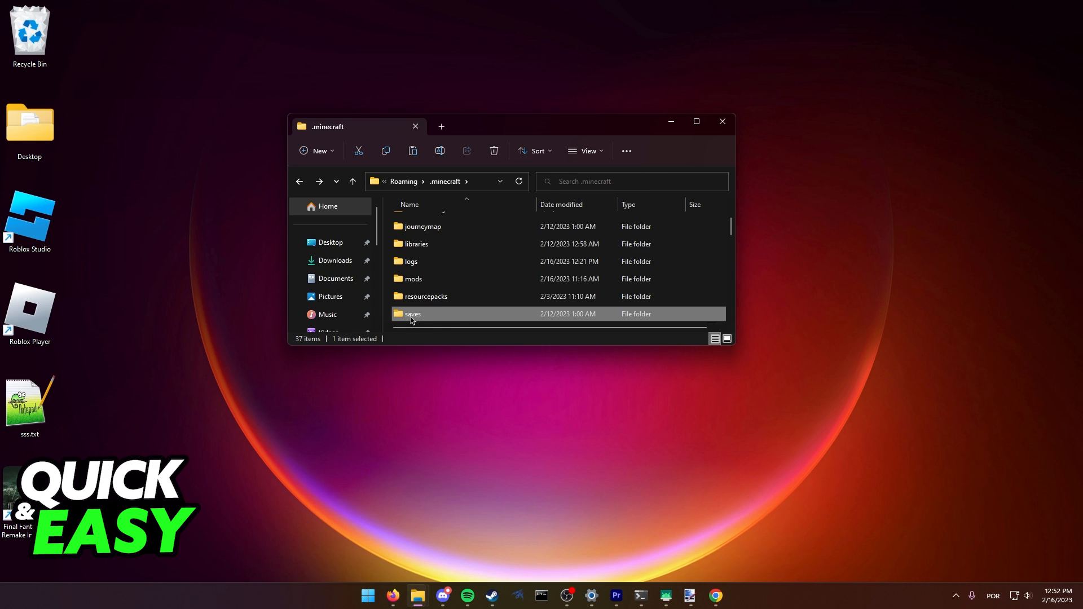
- Copy the saves folder via Show more options > Copy and reveal the desktop
right_click(412, 313)
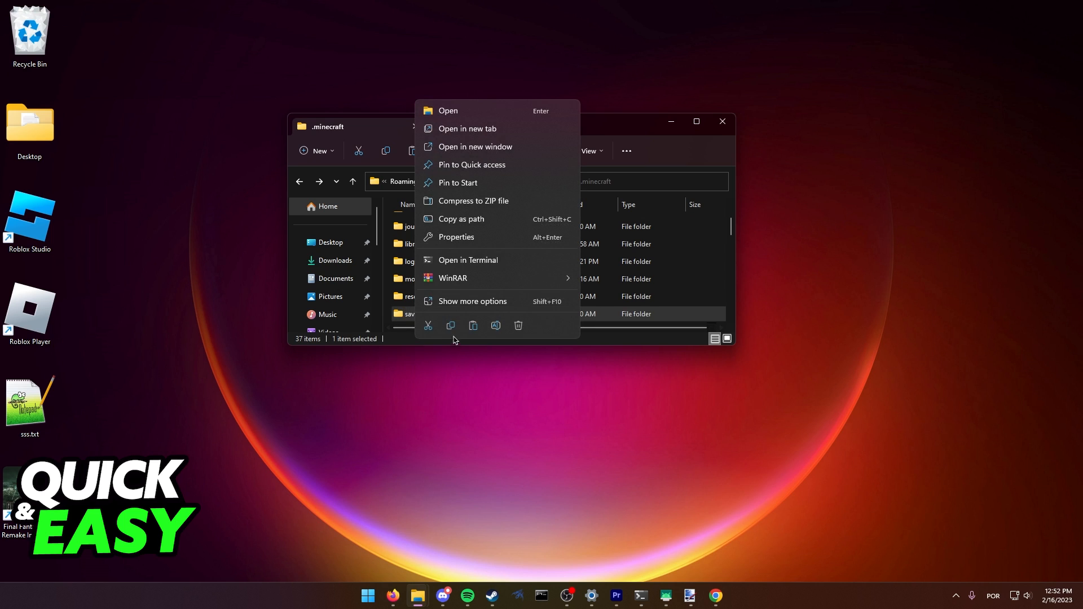
click(471, 302)
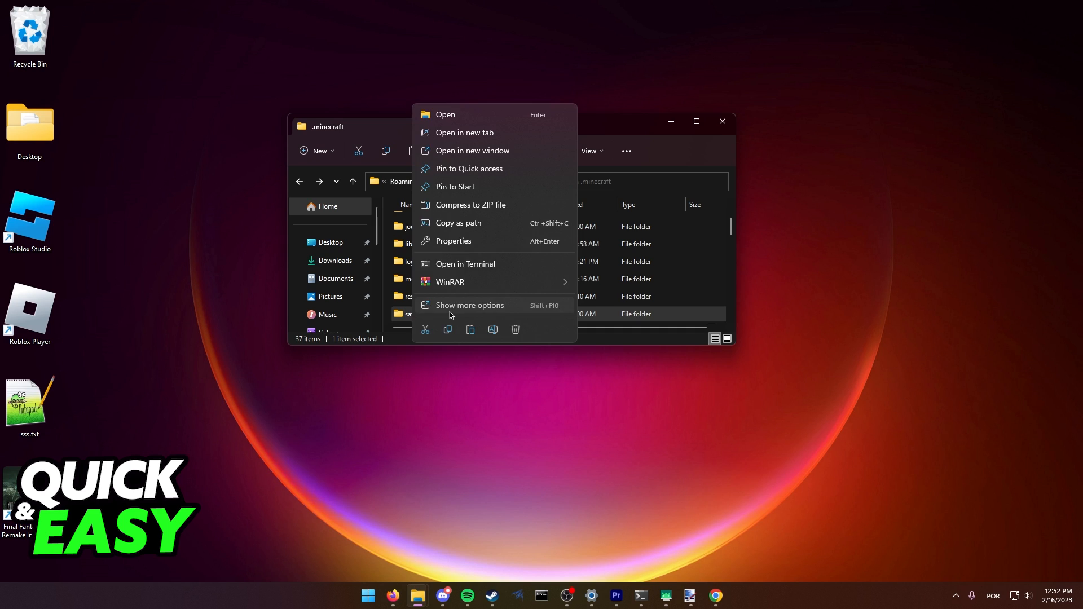
click(469, 305)
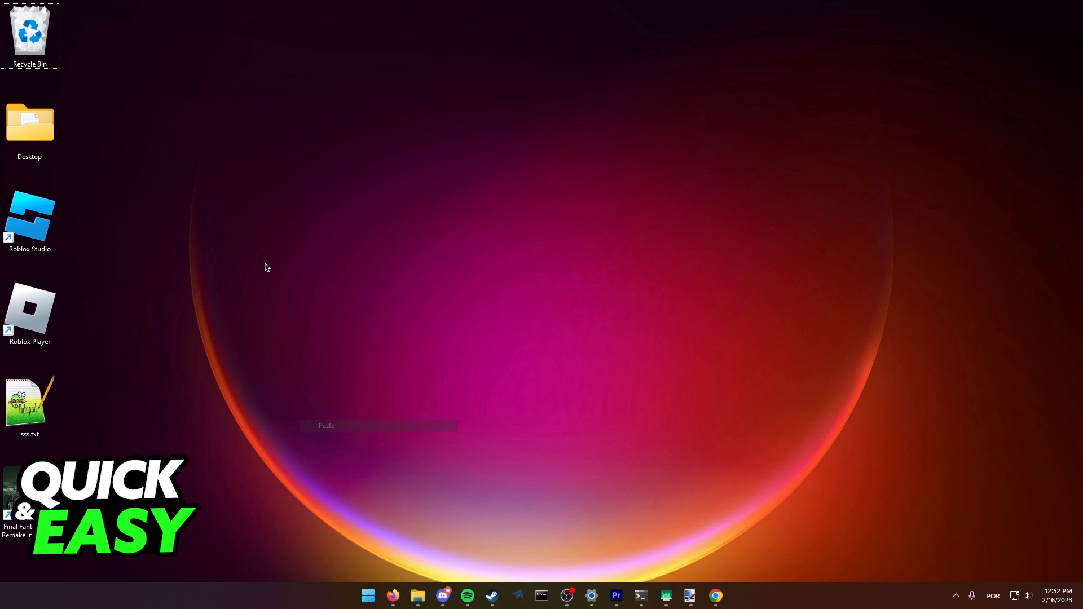
- Paste saves onto the desktop and add it to saves.rar with WinRAR
click(325, 425)
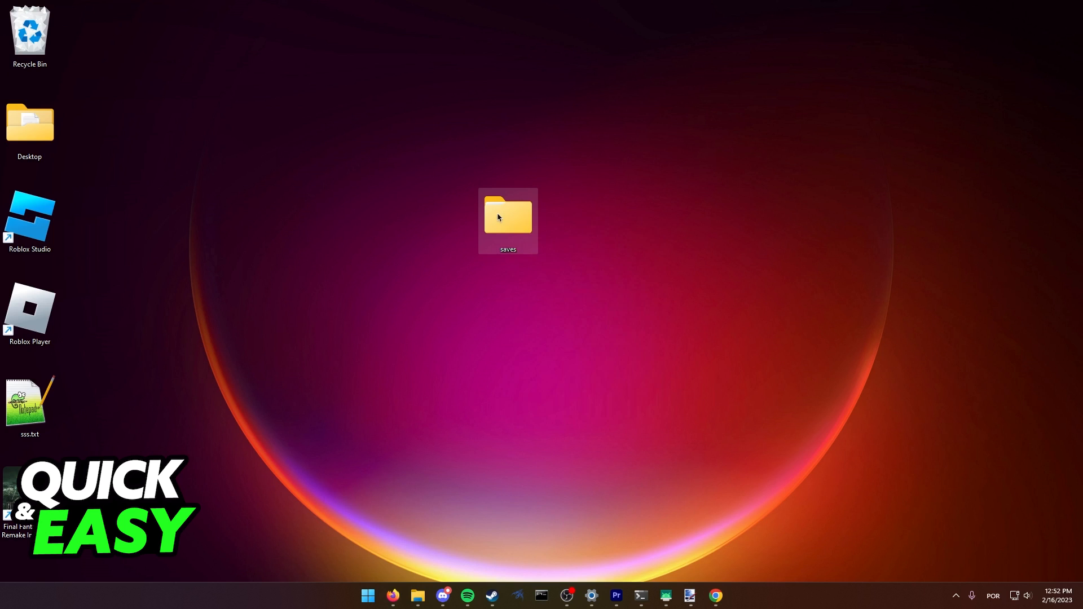
right_click(508, 216)
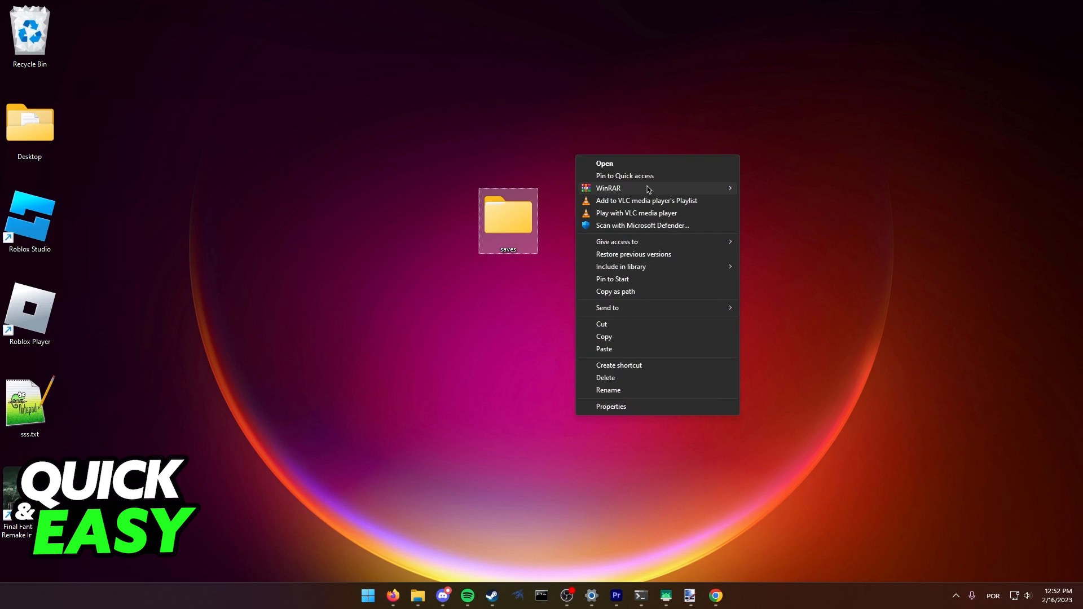
click(608, 188)
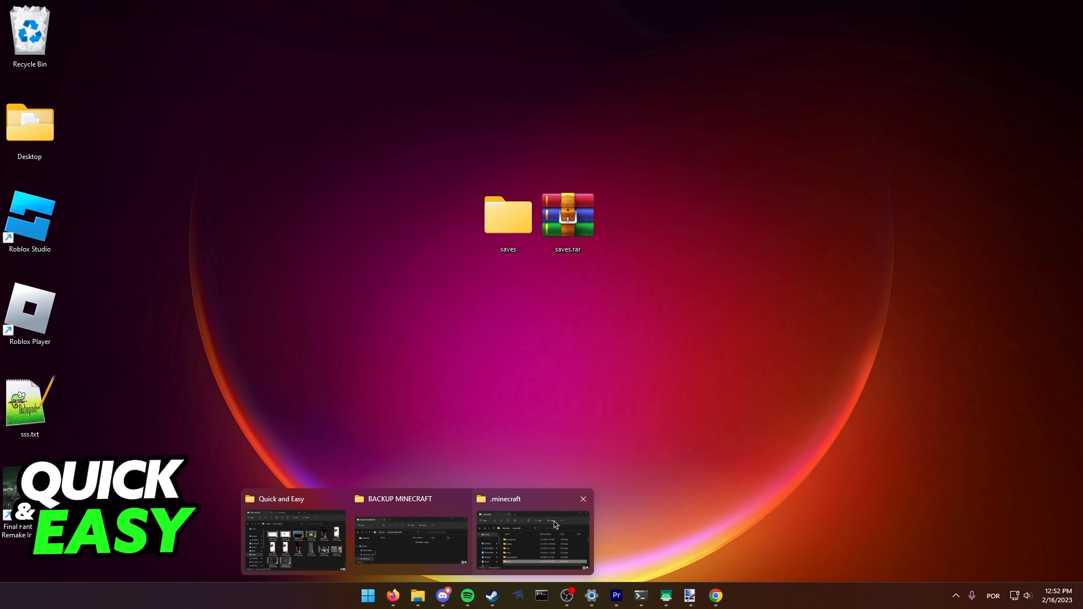
- Place saves and saves.rar in BACKUP MINECRAFT on D:, then close both Explorer windows
click(410, 539)
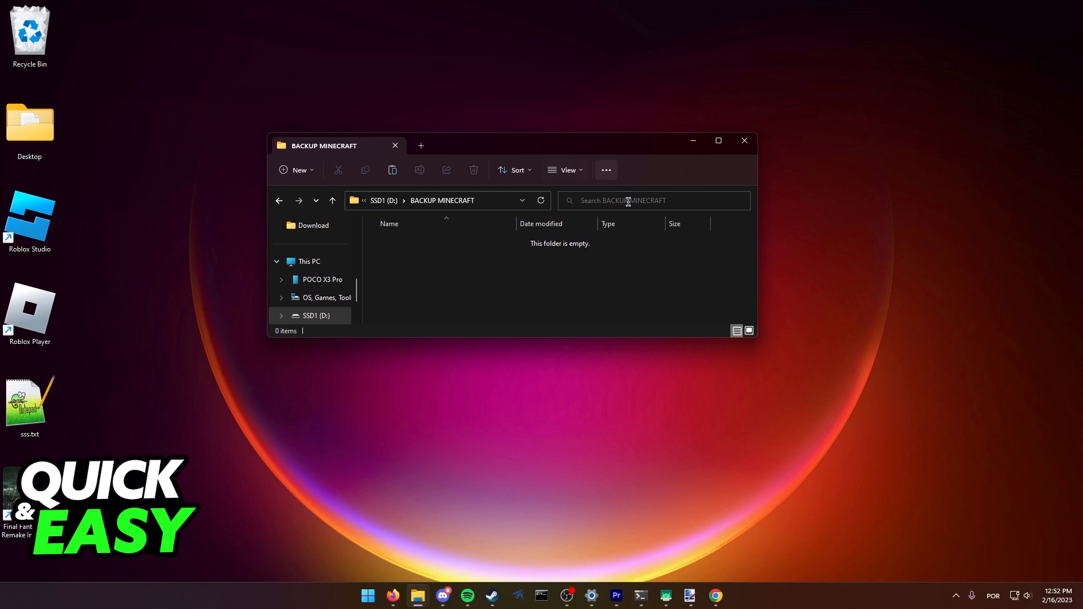
mouse_move(816, 282)
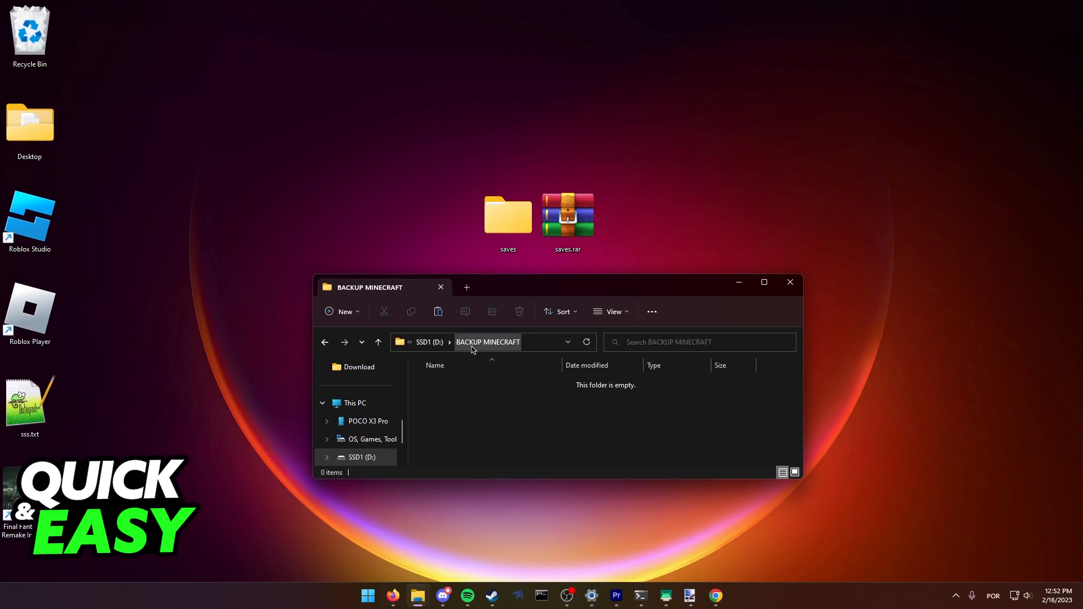
mouse_move(427, 382)
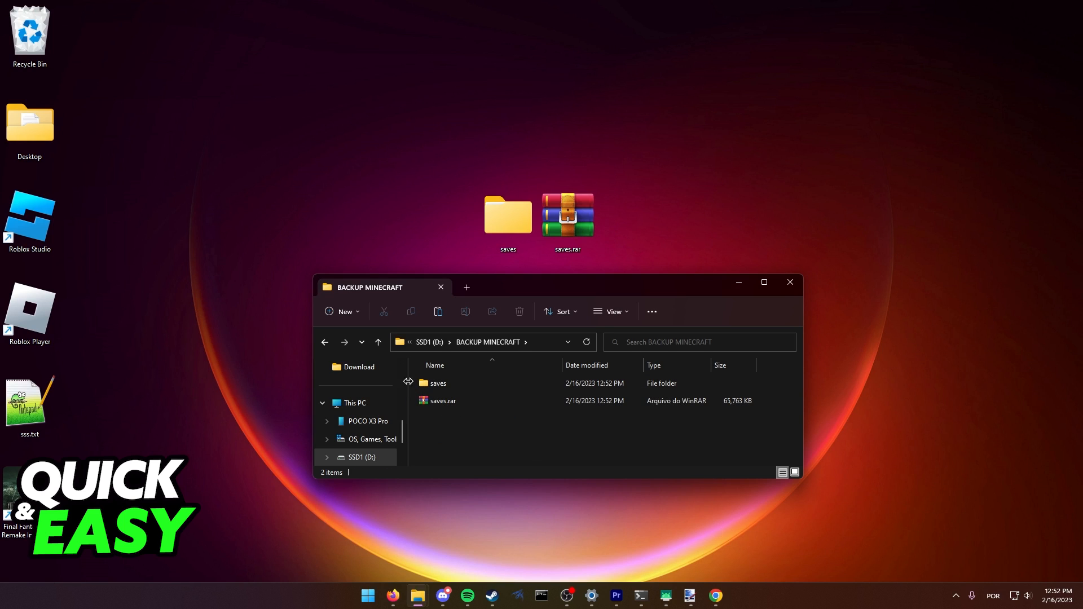
mouse_move(432, 576)
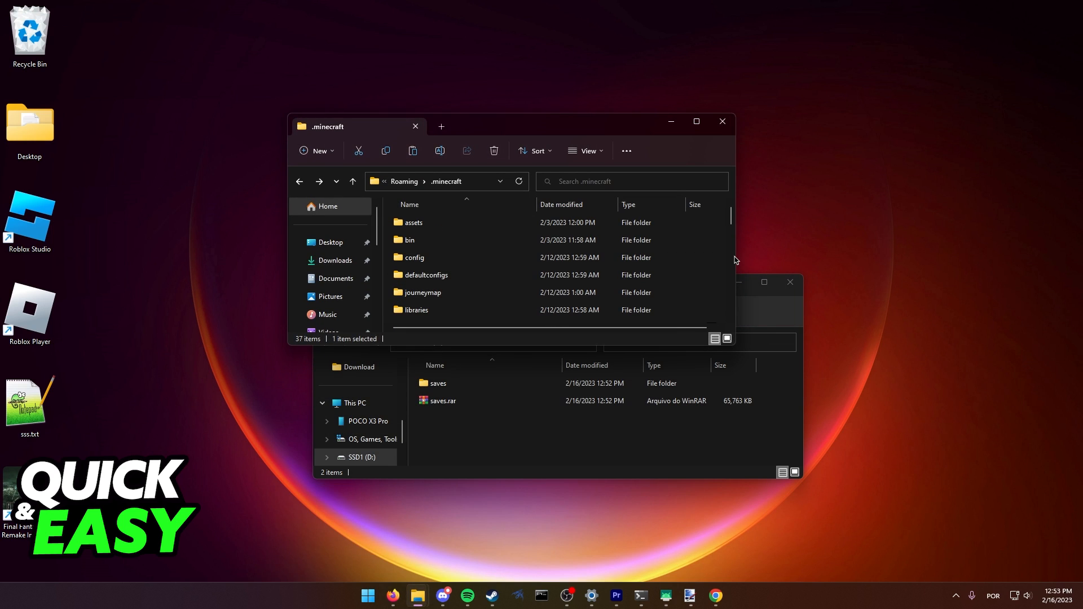
click(721, 122)
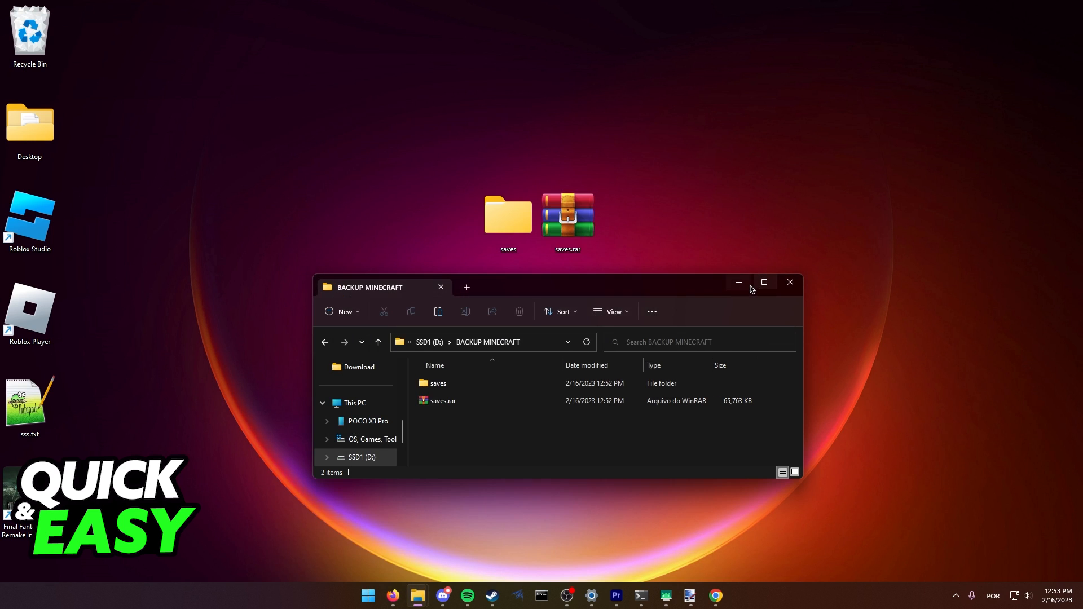
click(790, 284)
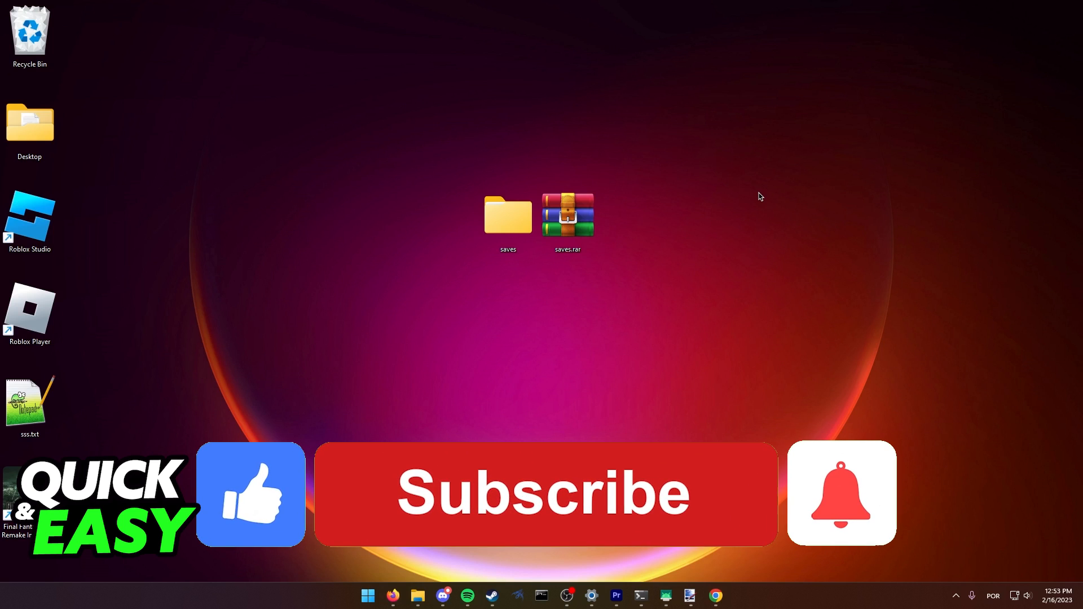
click(545, 493)
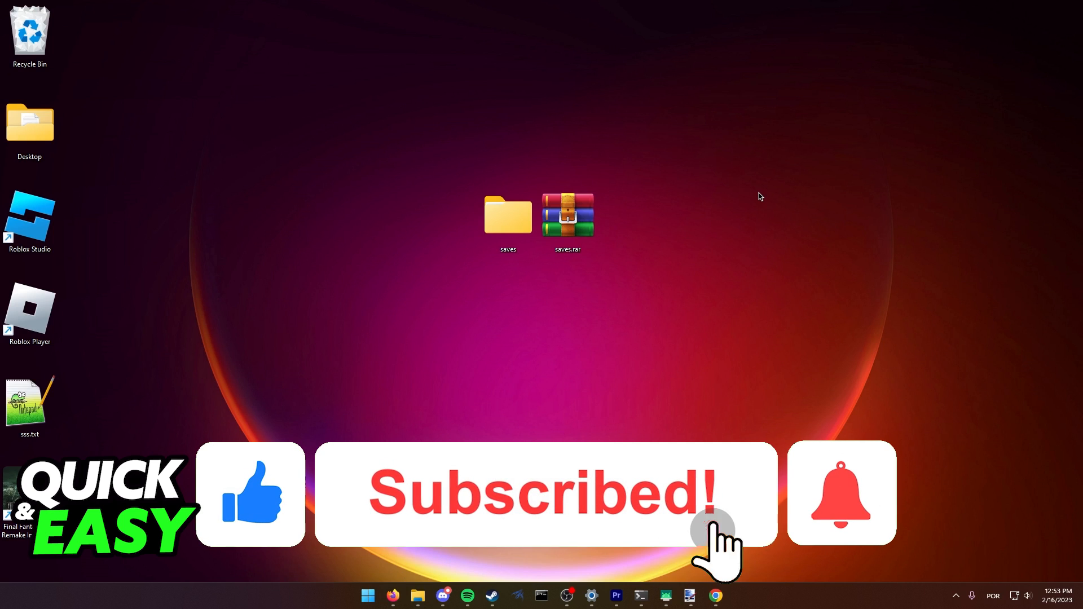
click(840, 493)
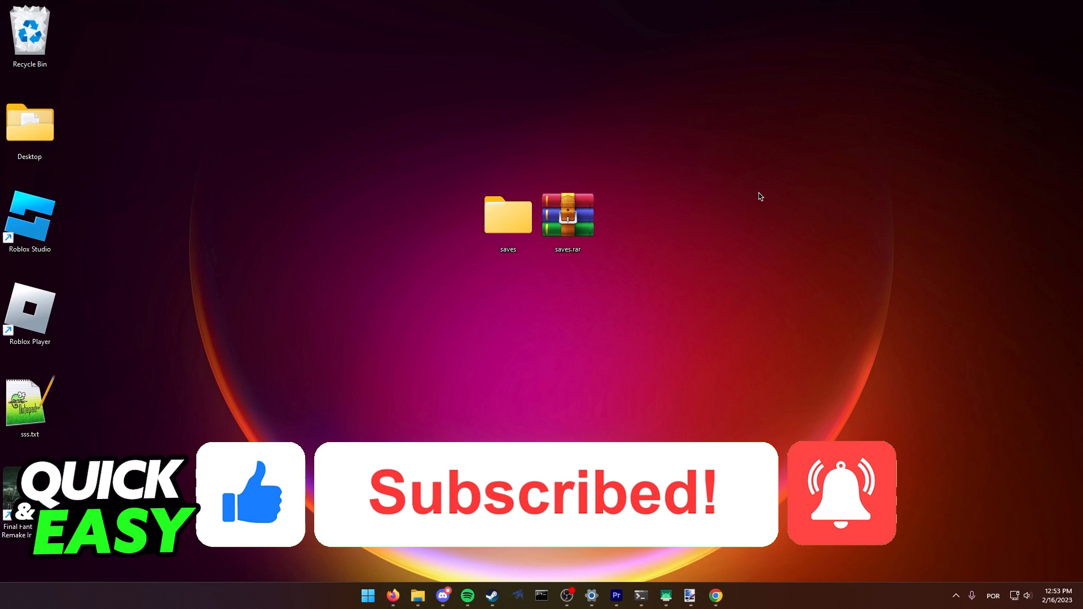